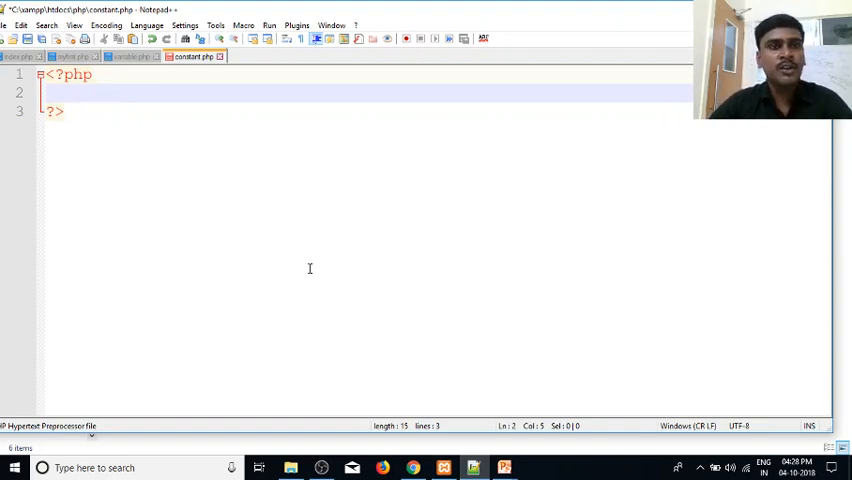
- Jot and clear scratch formula text (e=mc2, c = 3x10 8) in the editor
text(e)
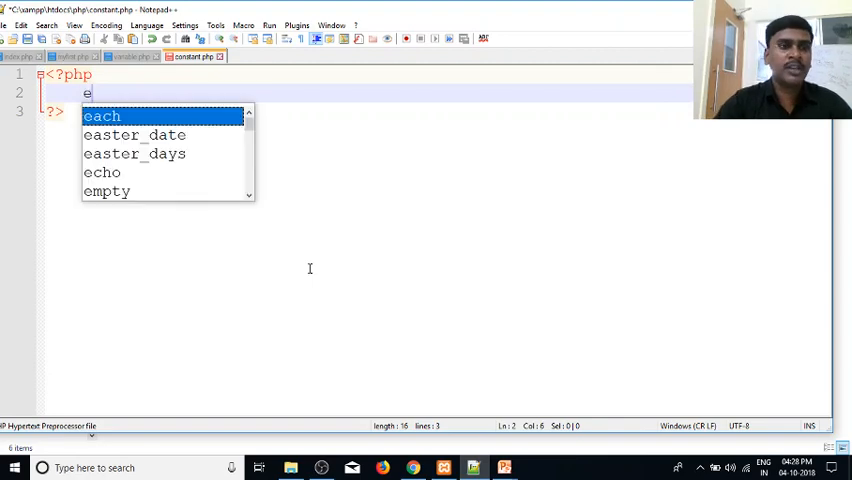
text(=m)
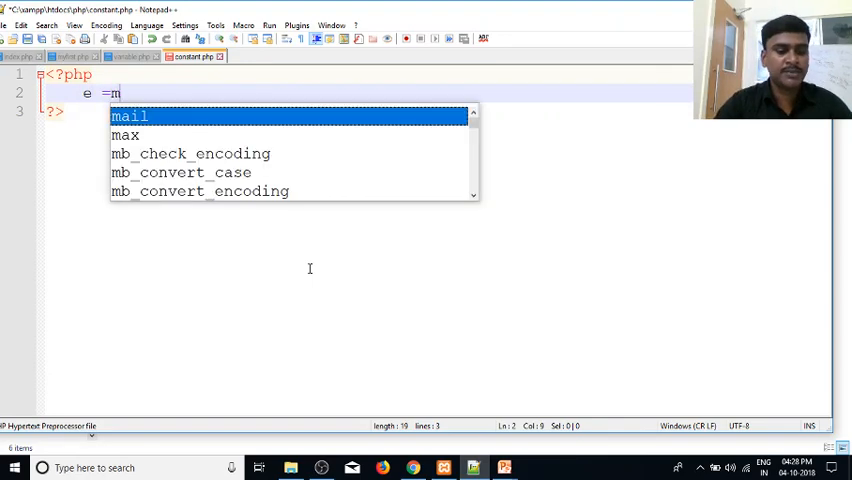
text(c2)
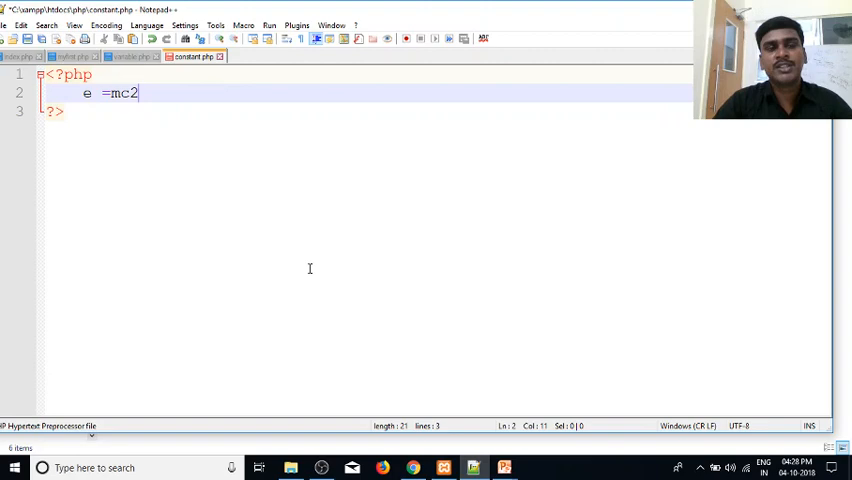
key(Backspace)
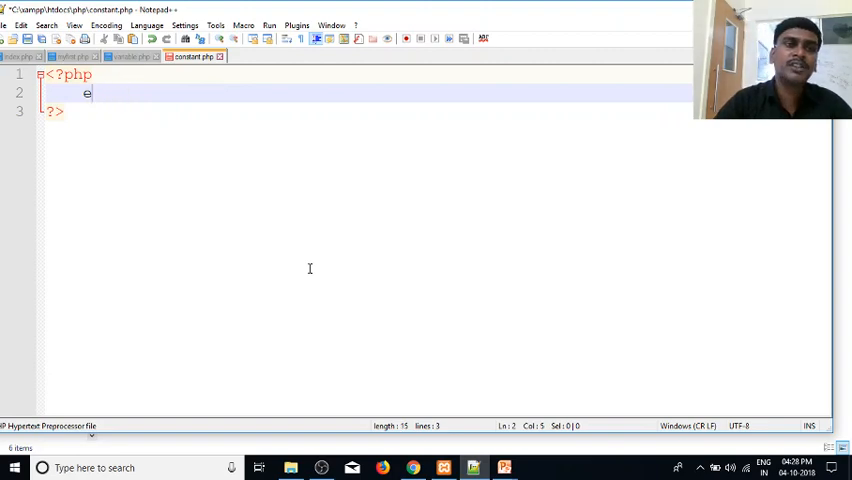
text(c =)
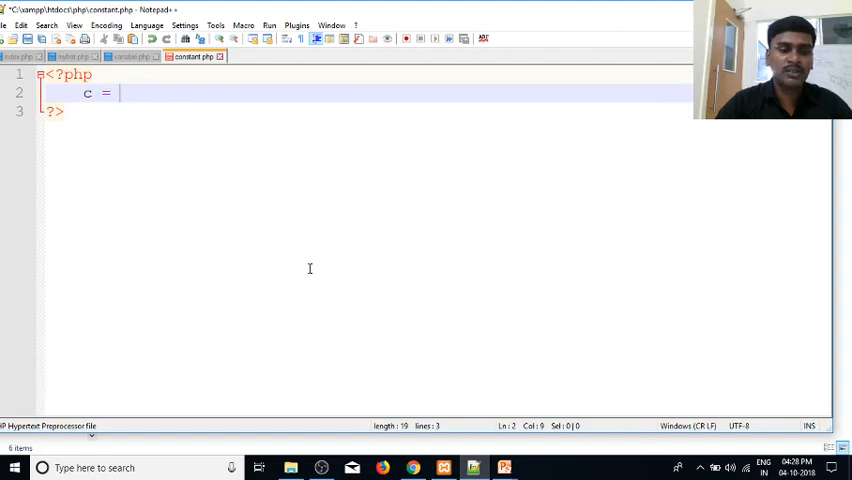
text(3x)
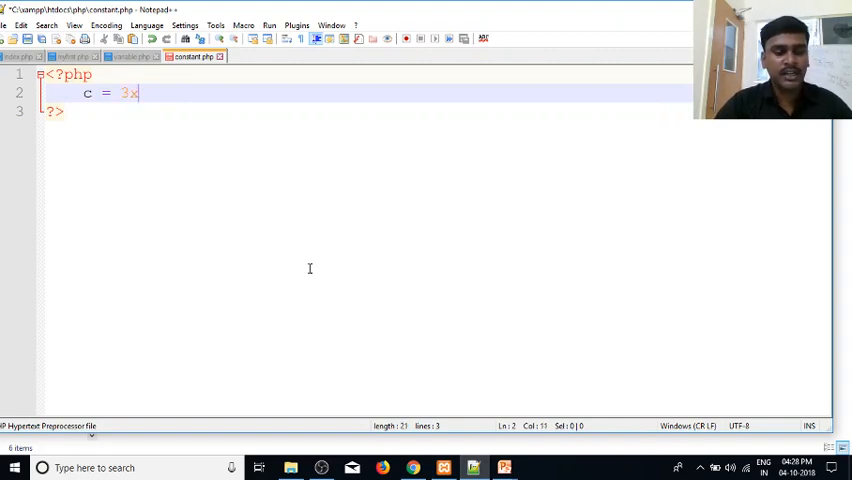
text(10 8)
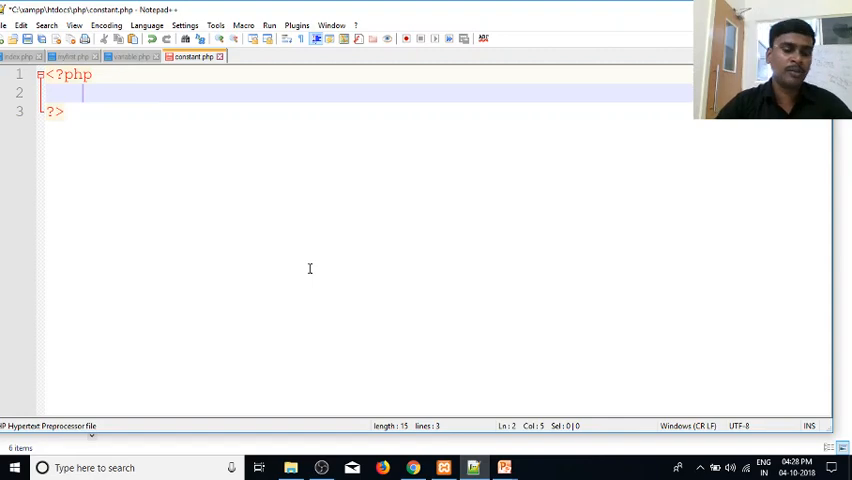
- Declare the variable $x=10; inside the PHP tags
text($)
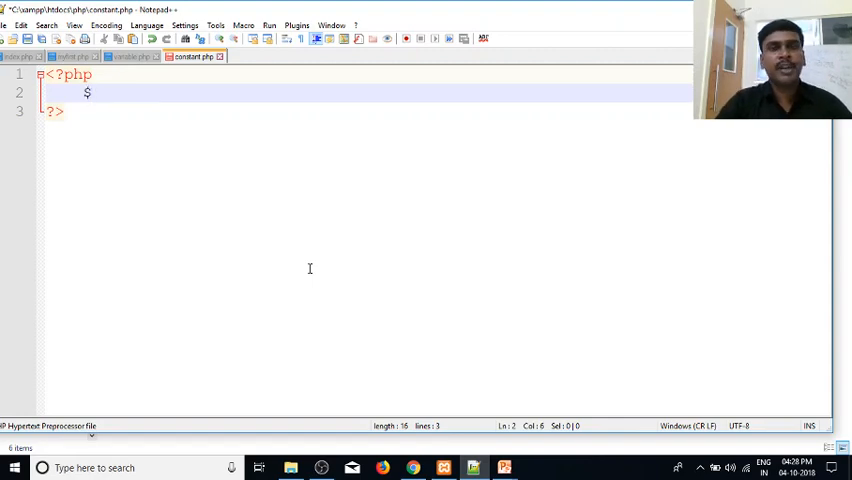
text(x)
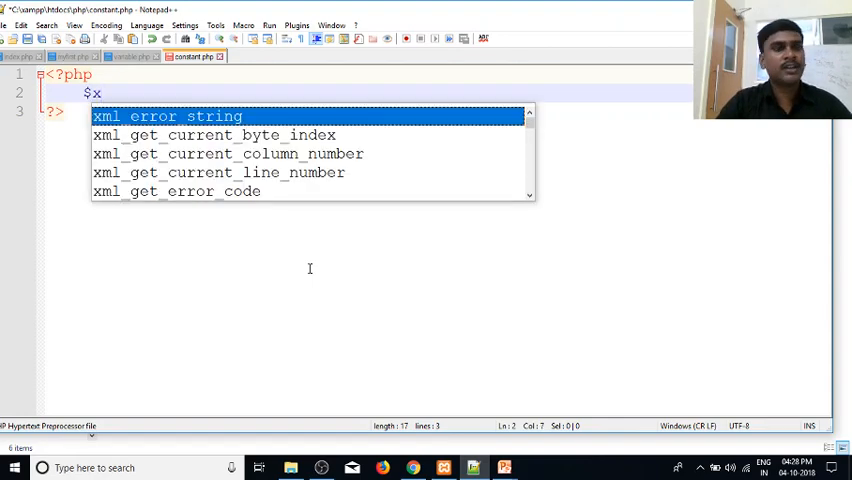
text(=10;)
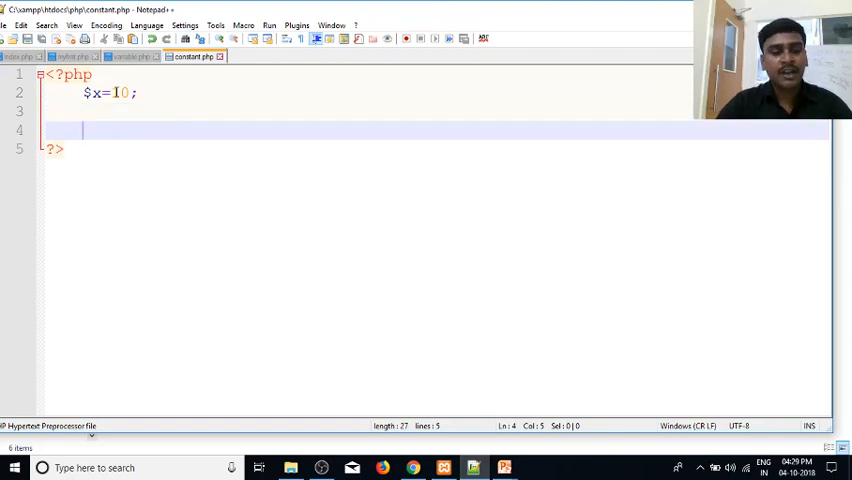
- Declare the constant with define("name","payilagam");
text(define()
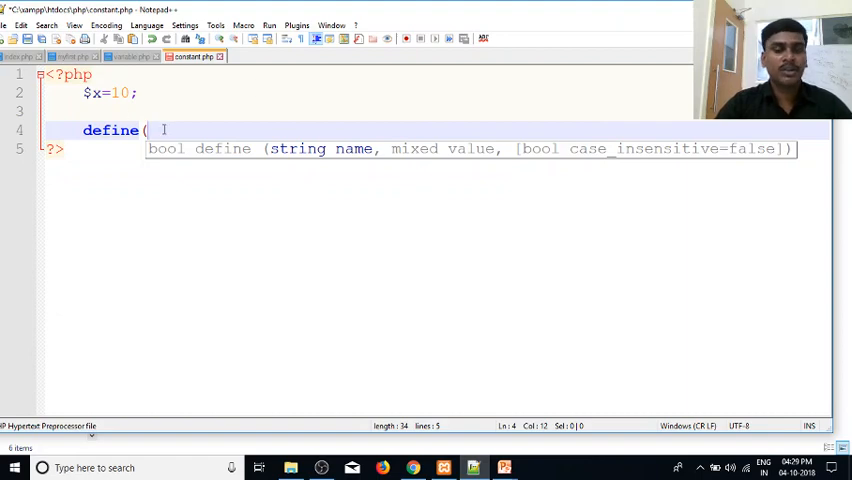
text("na)
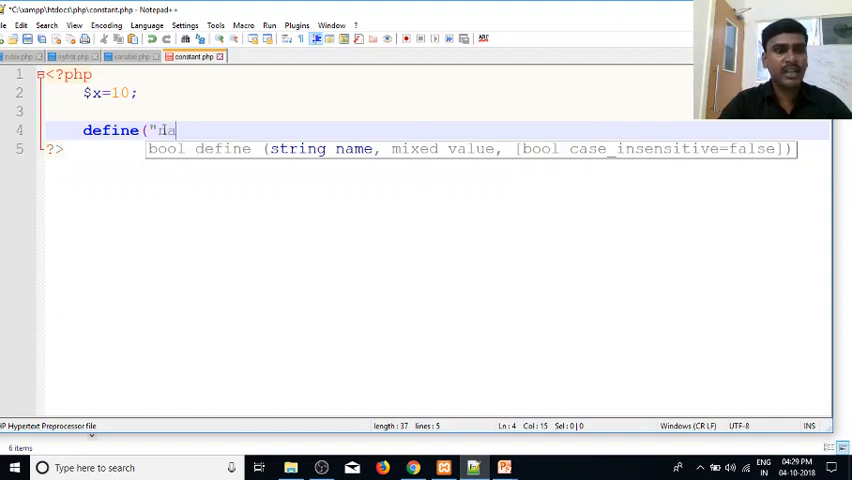
text(ame")
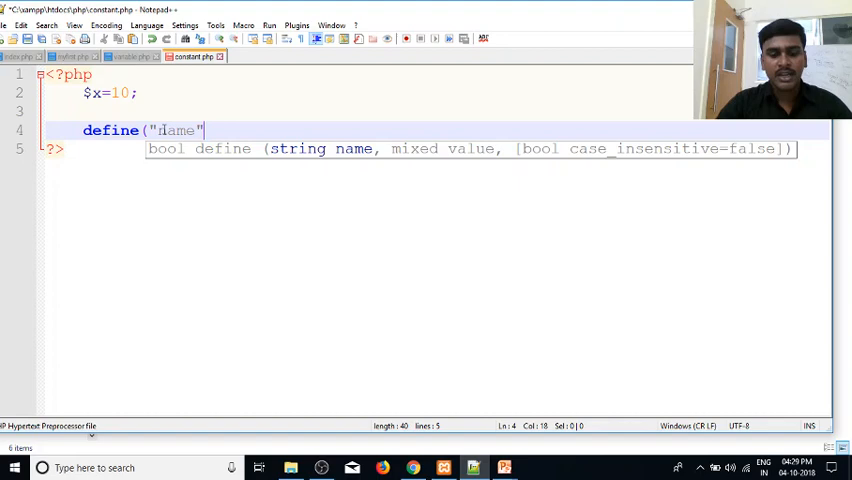
text(,"p)
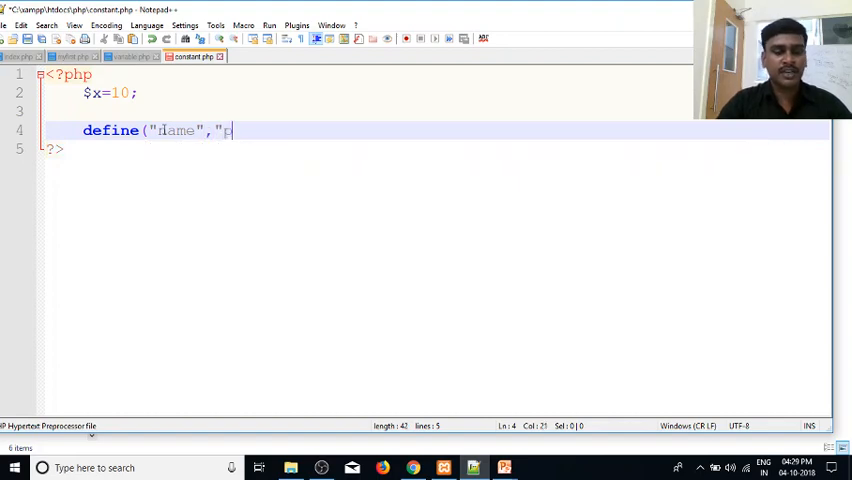
text(ayilaga)
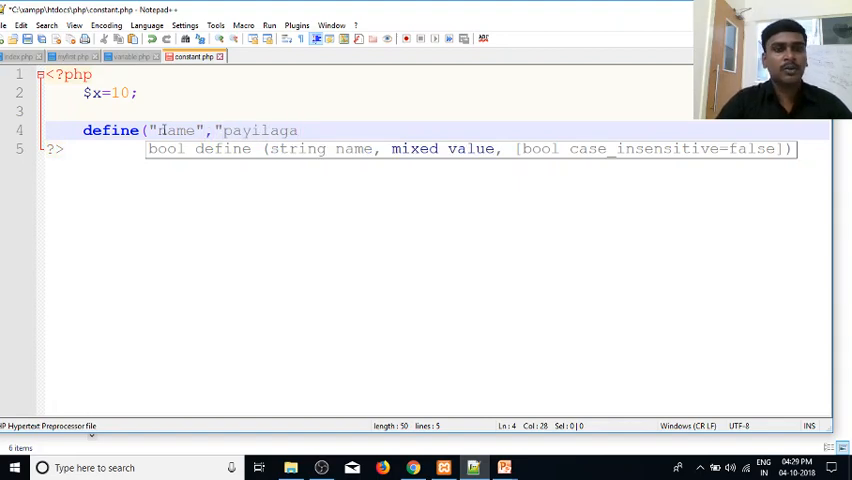
text(m");)
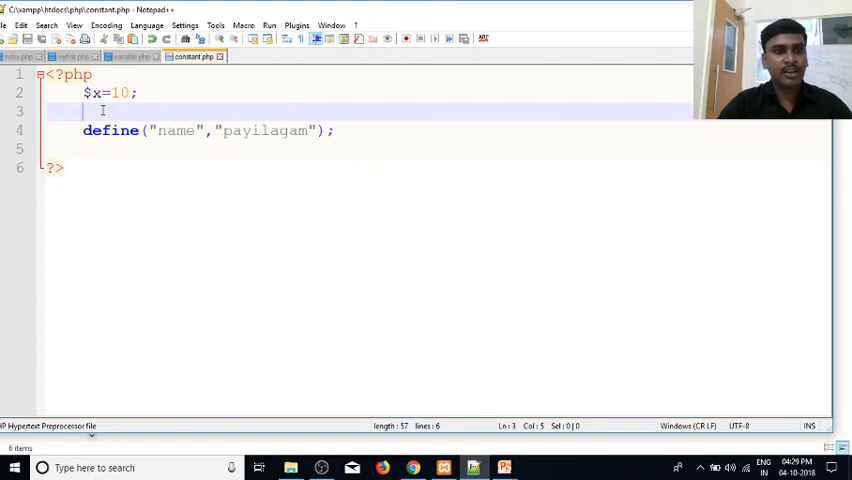
- Add echo $x; and launch constant.php in Chrome to see 10 printed
text(echo)
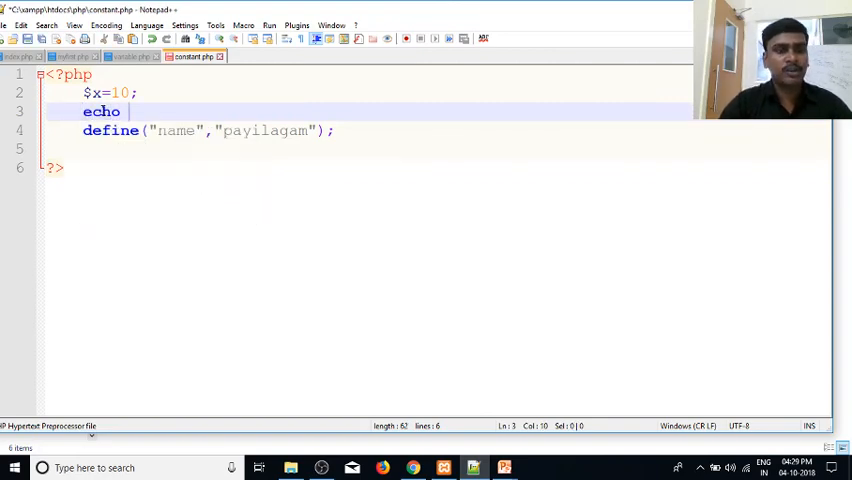
text($x;)
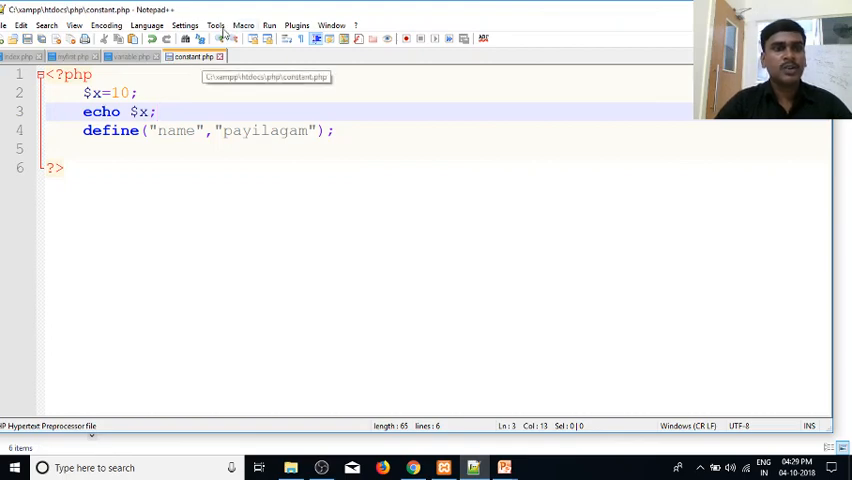
click(268, 24)
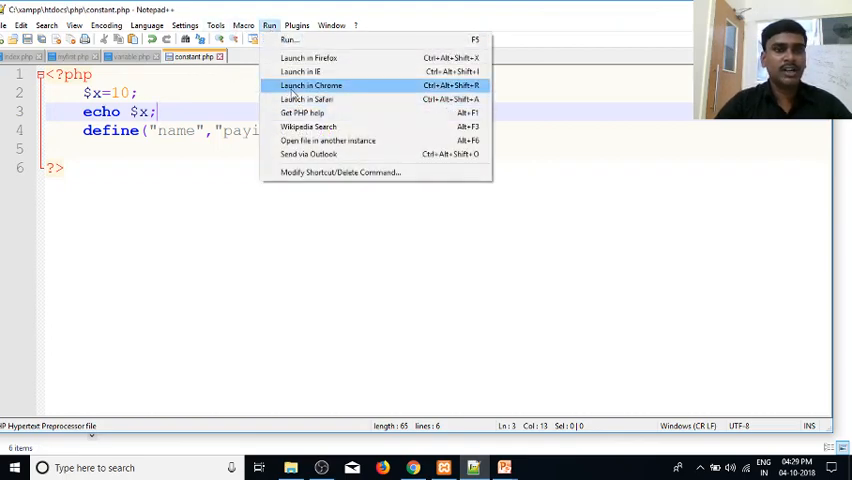
click(310, 84)
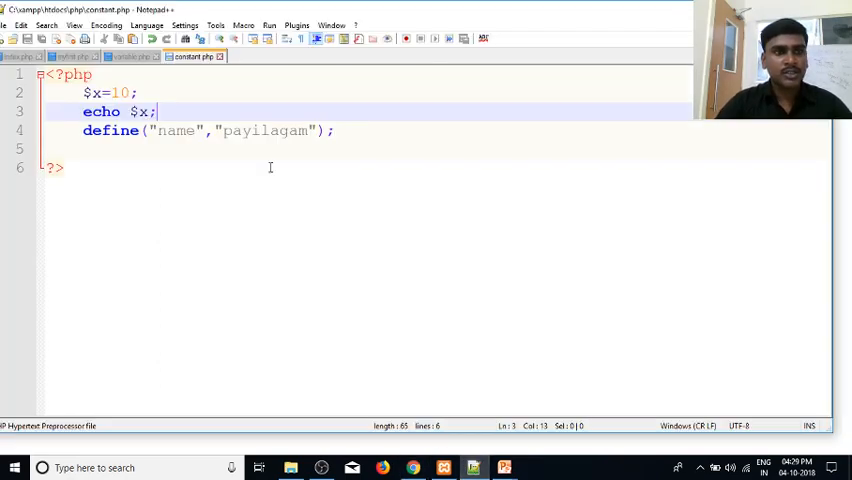
- Change $x to 20 and refresh Chrome to confirm the output shows 20
key(Backspace)
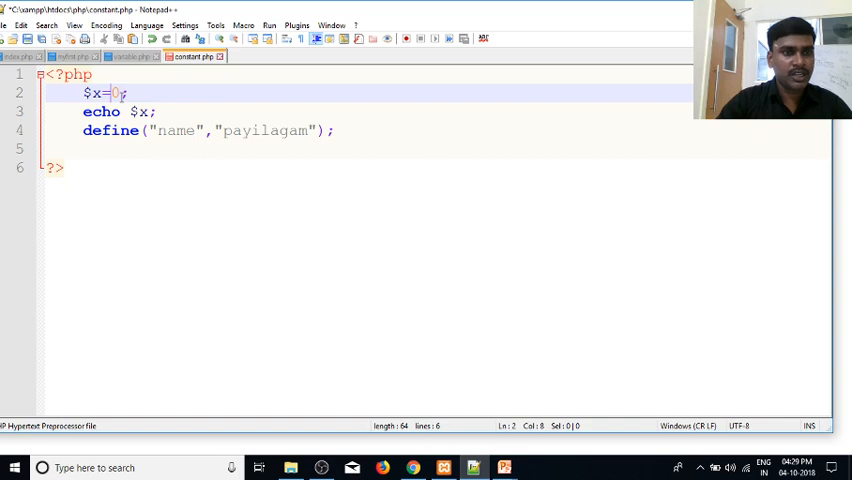
text(2)
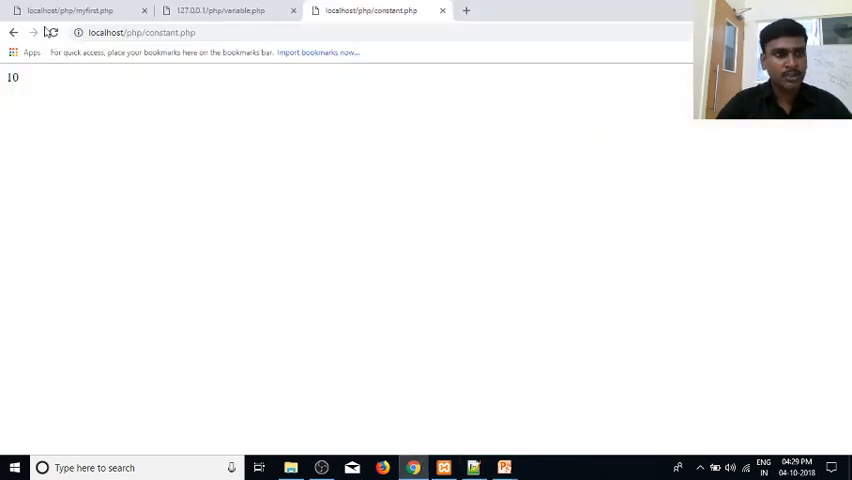
click(52, 32)
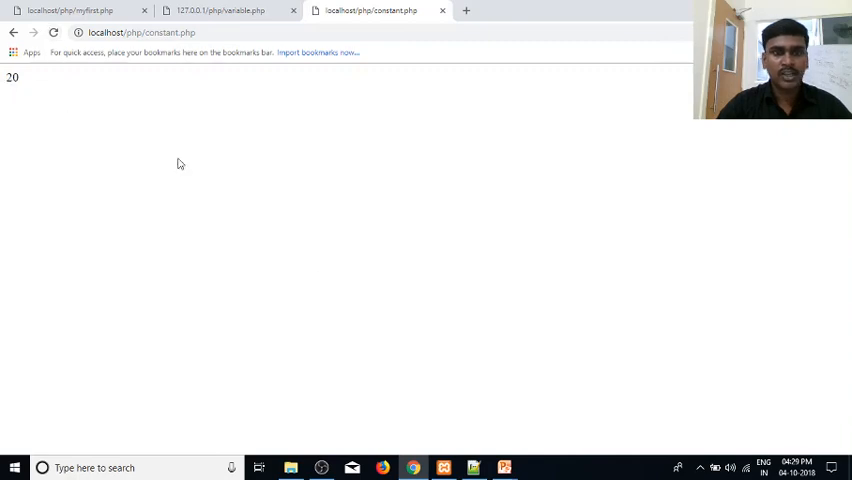
click(472, 468)
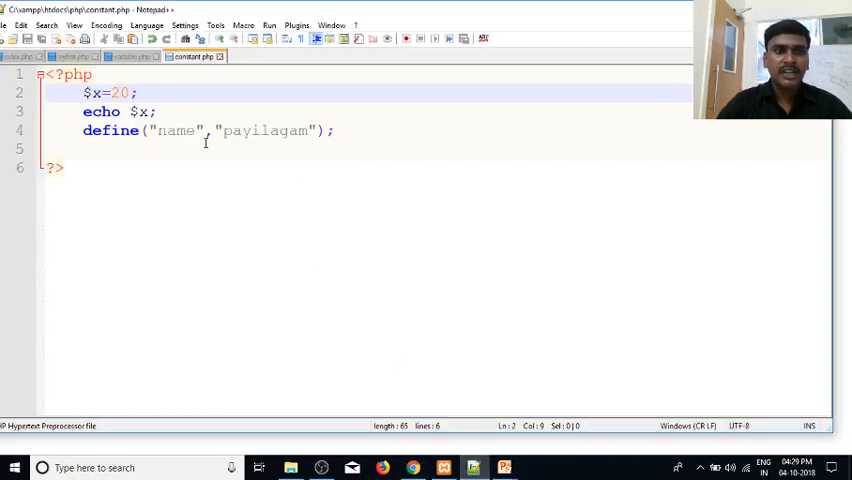
- Add echo name; and refresh Chrome, which now prints 20payilagam
double_click(176, 130)
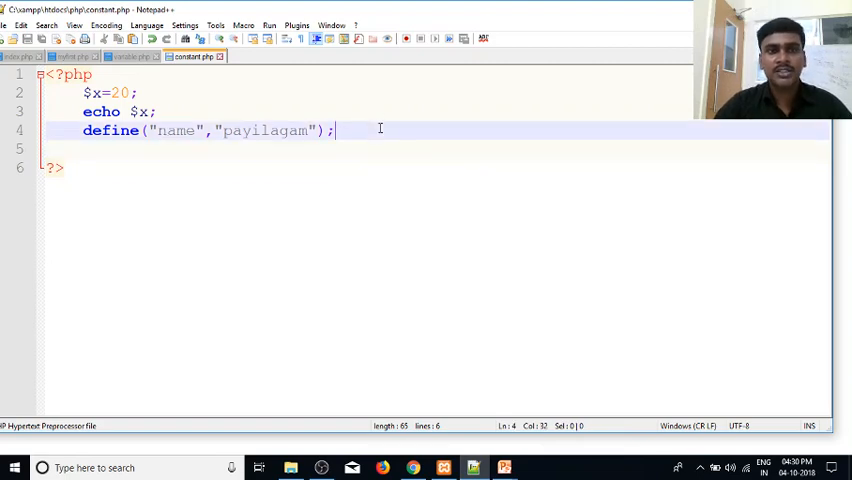
text(echo)
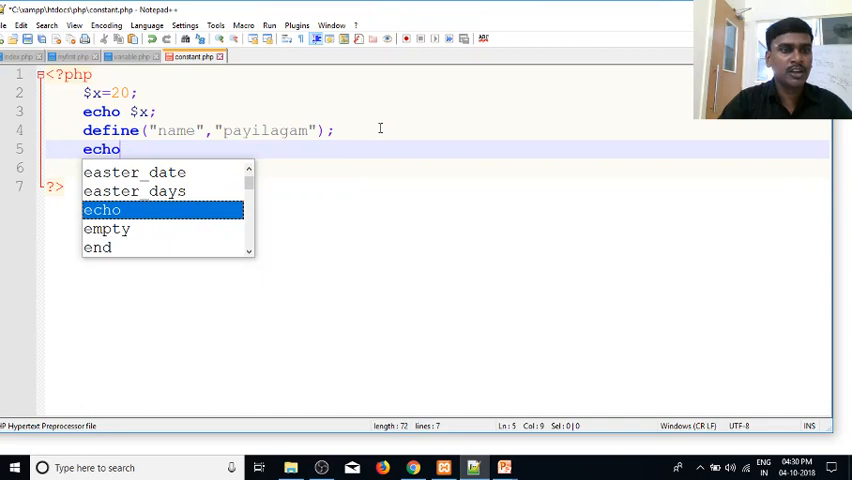
text(name;)
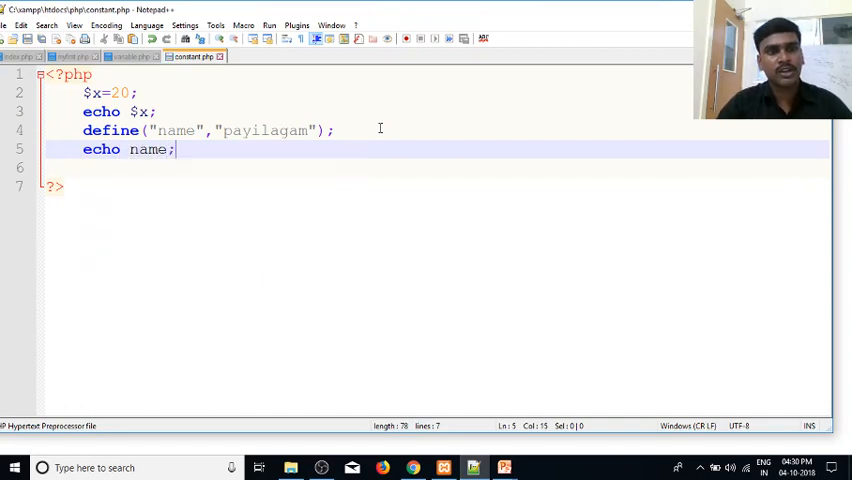
click(412, 468)
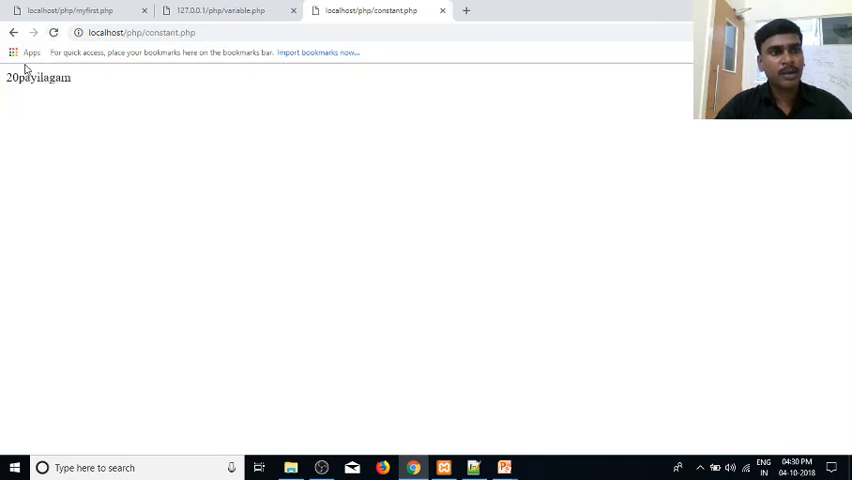
double_click(44, 76)
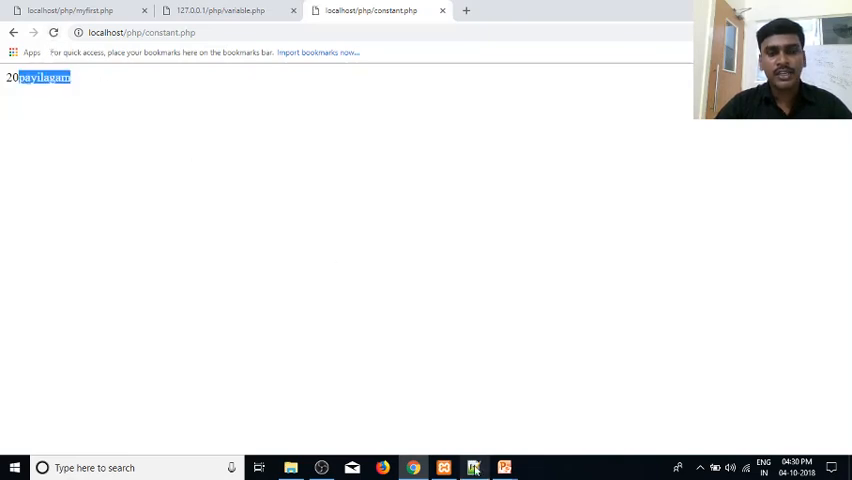
click(472, 468)
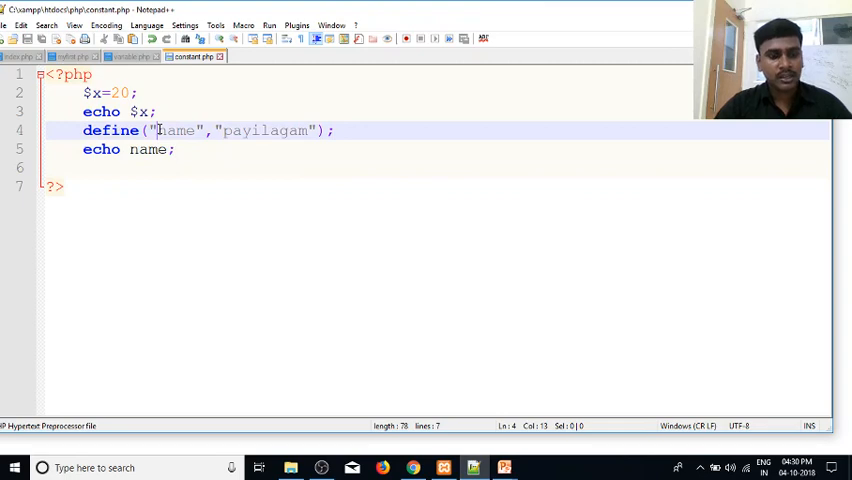
- Prefix name with $ and reload to see Undefined variable: name notices
text($)
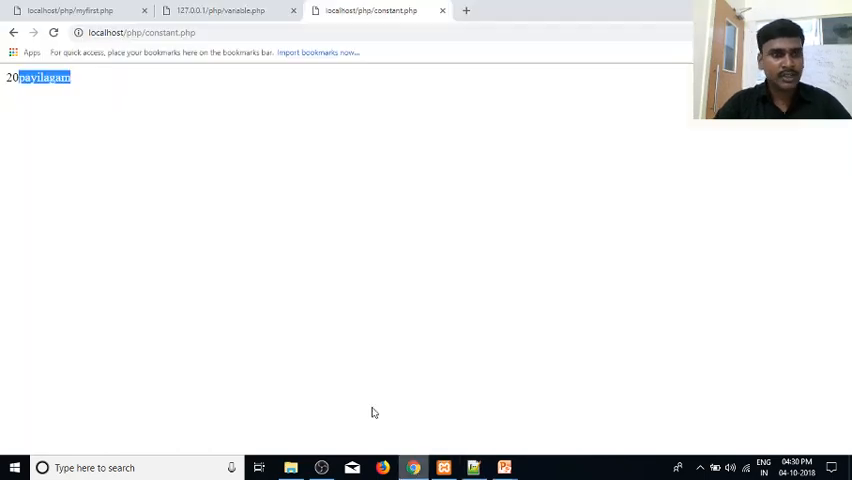
click(52, 32)
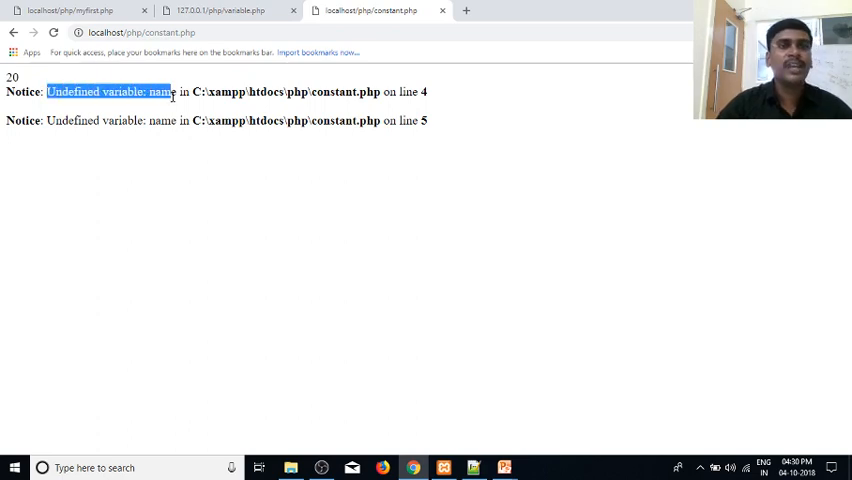
mouse_move(438, 414)
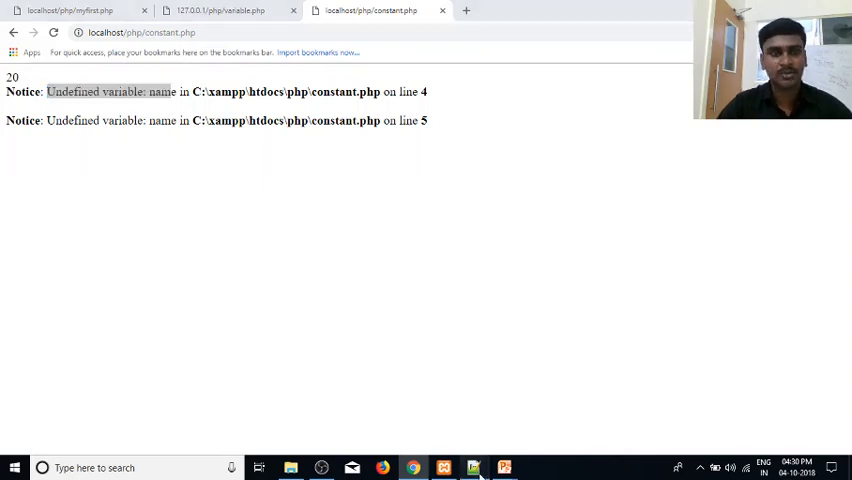
- Remove the $ from name and add the comment //should not use $ after define
click(472, 468)
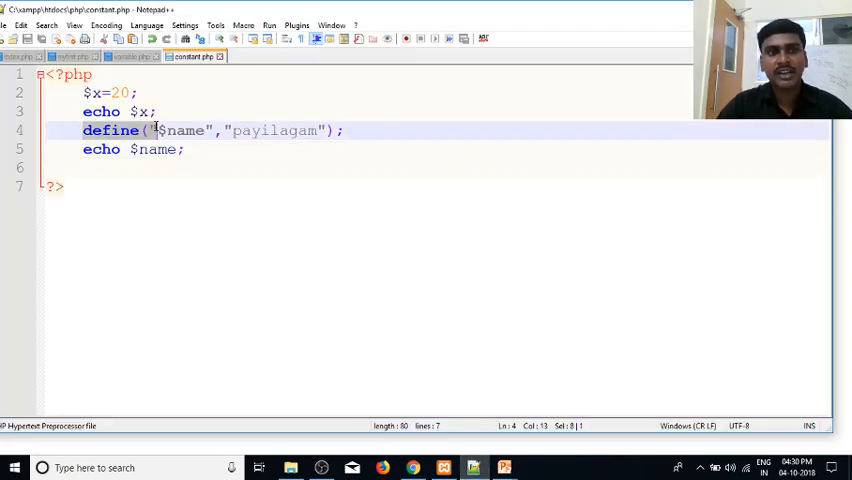
click(166, 130)
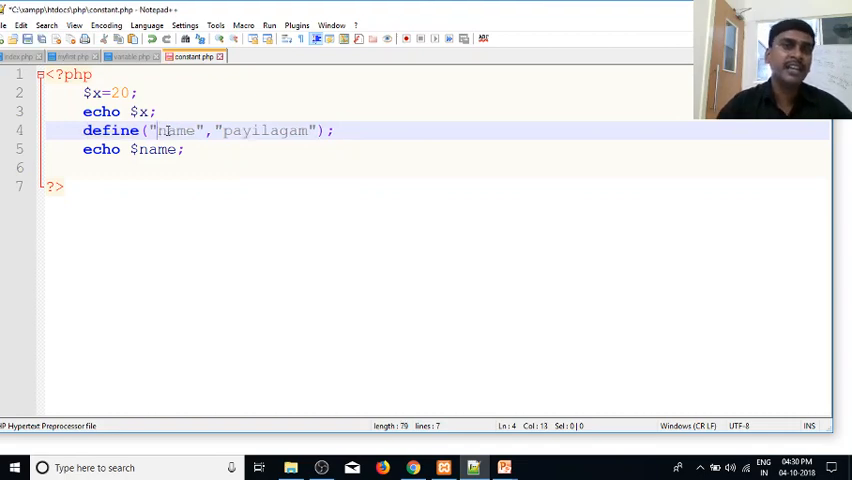
click(136, 148)
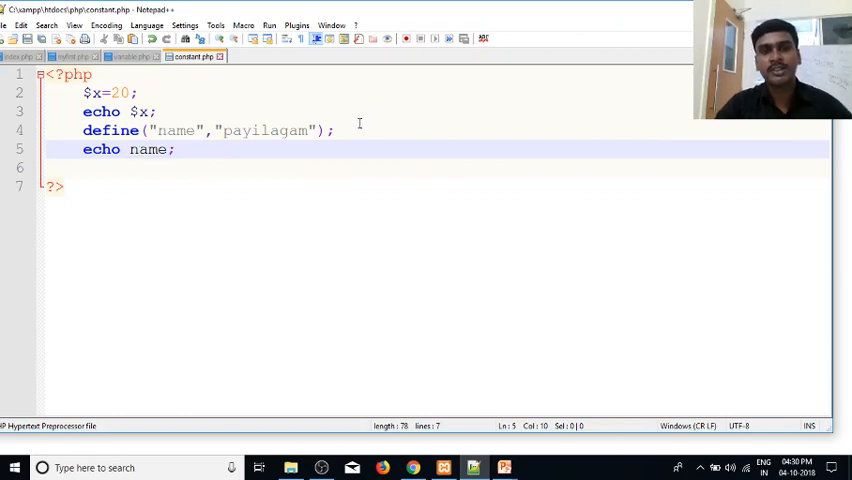
text(//)
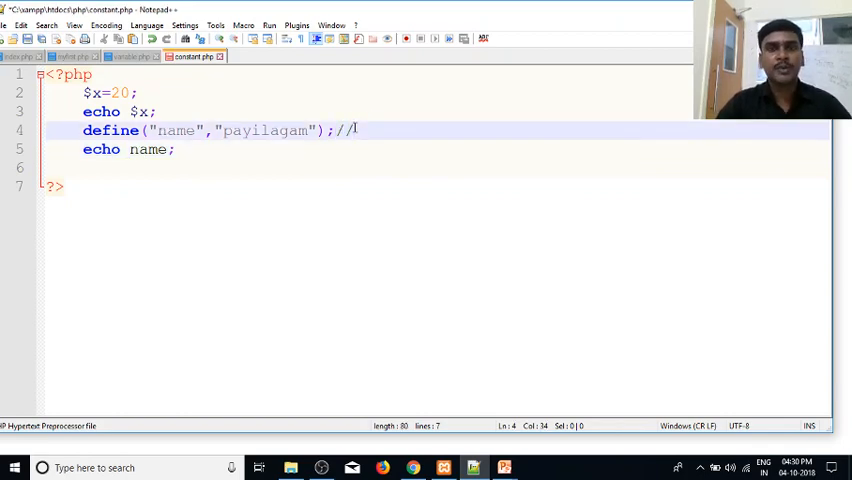
text(s)
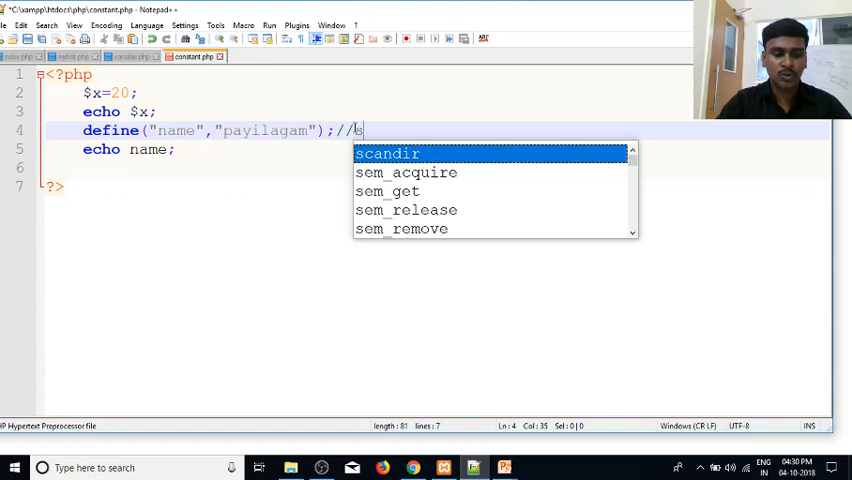
text(hould n)
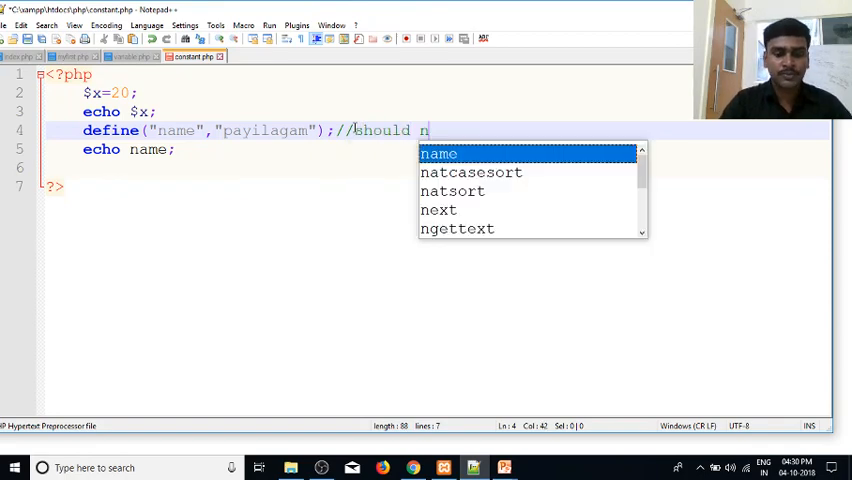
text(ot use)
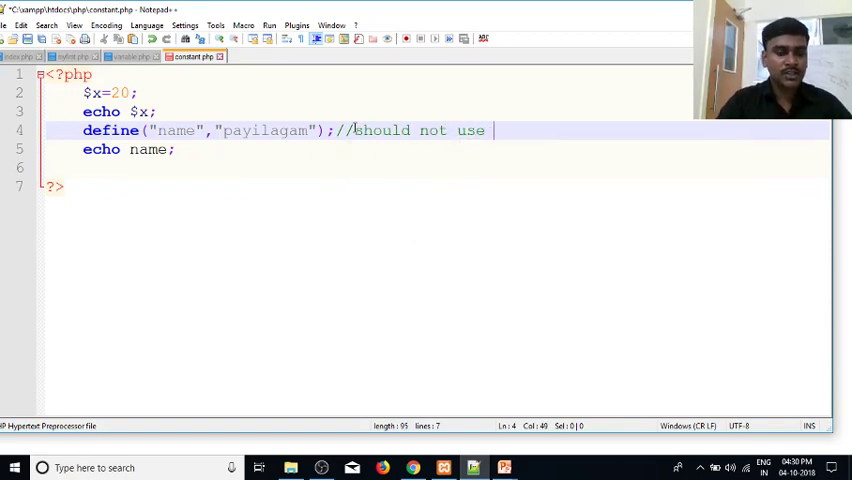
text($)
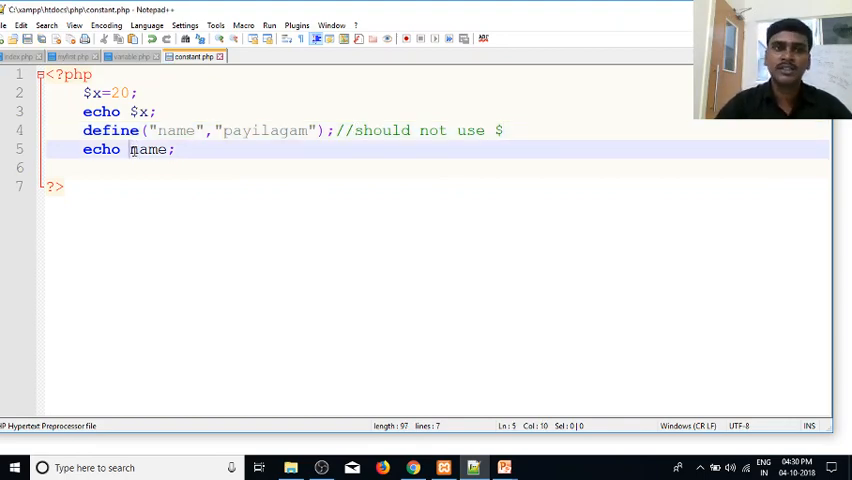
double_click(148, 148)
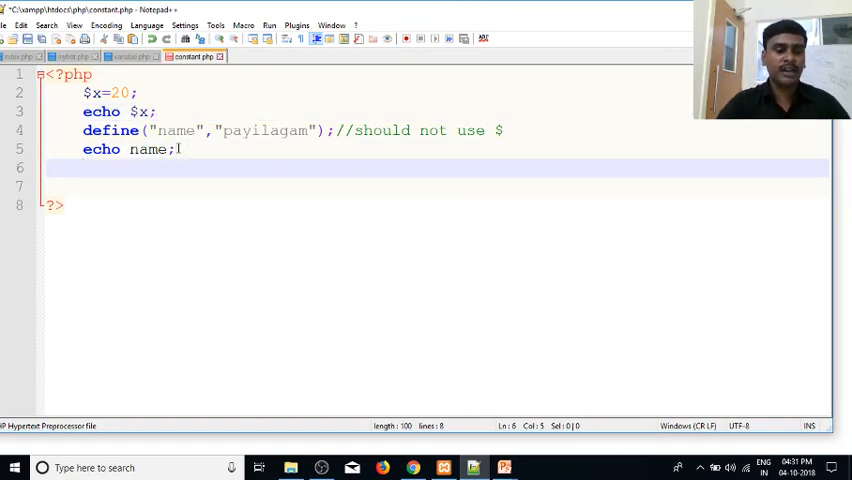
- Add define("name","Chennai"); and start a following echo line
text(define)
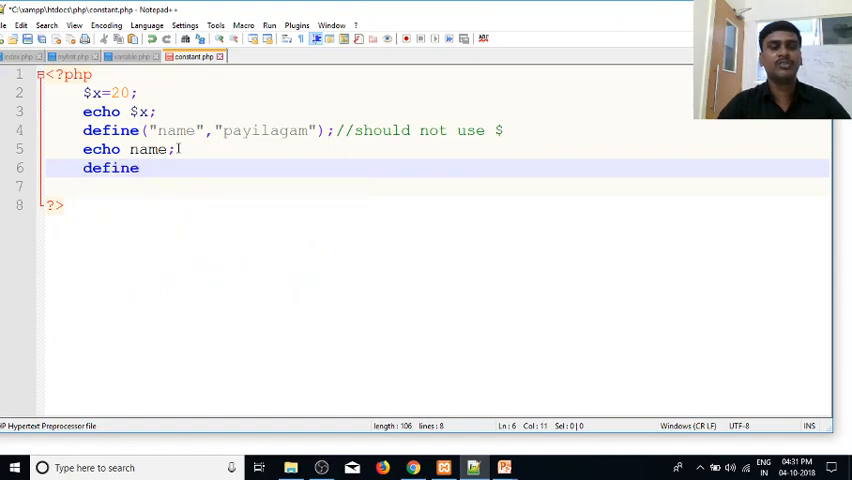
text(("na)
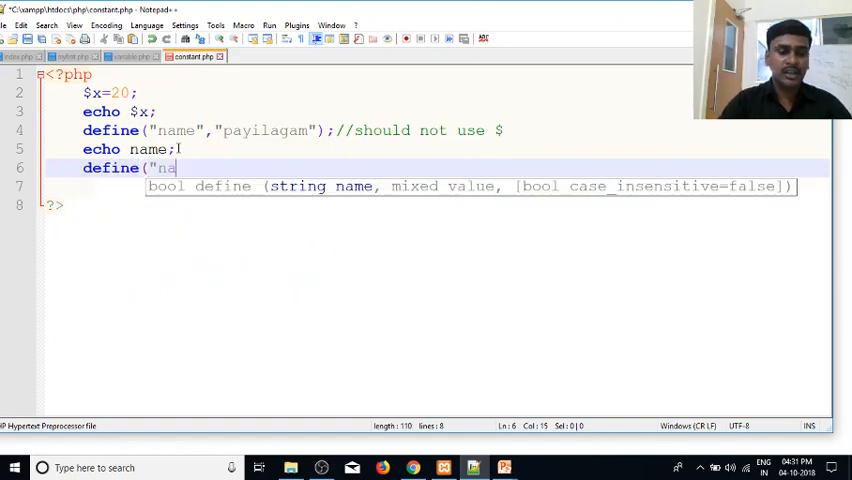
text(me",)
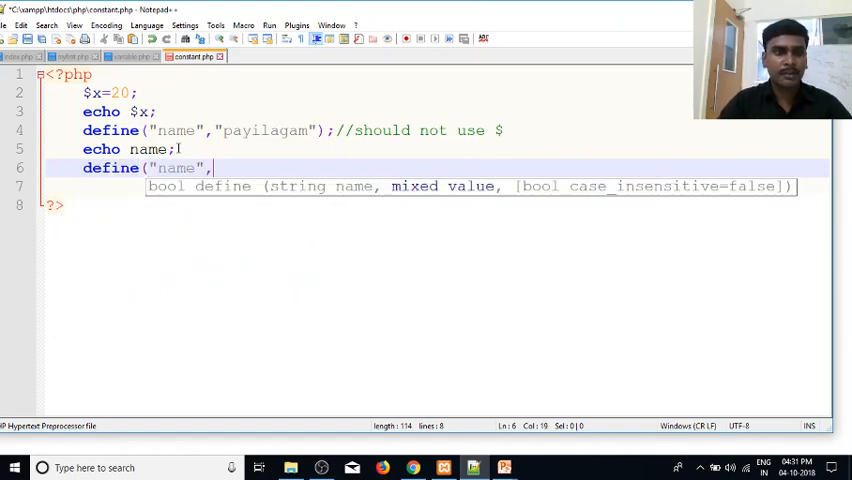
text("Che)
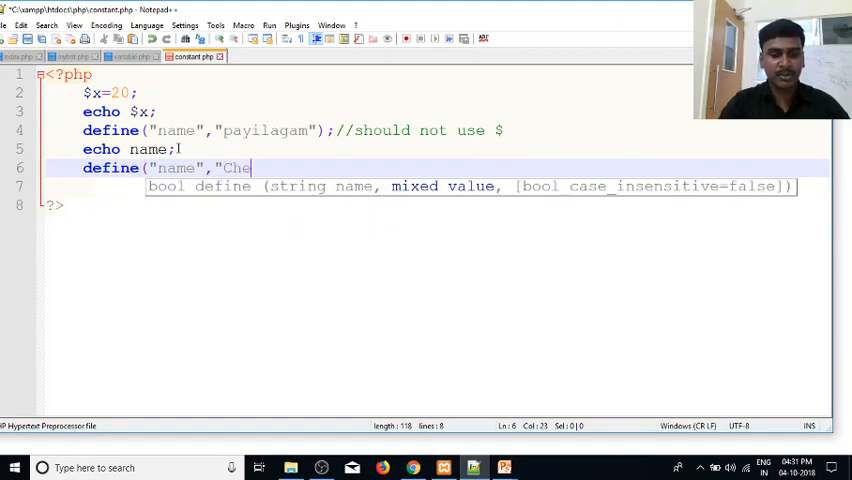
text(nnai");)
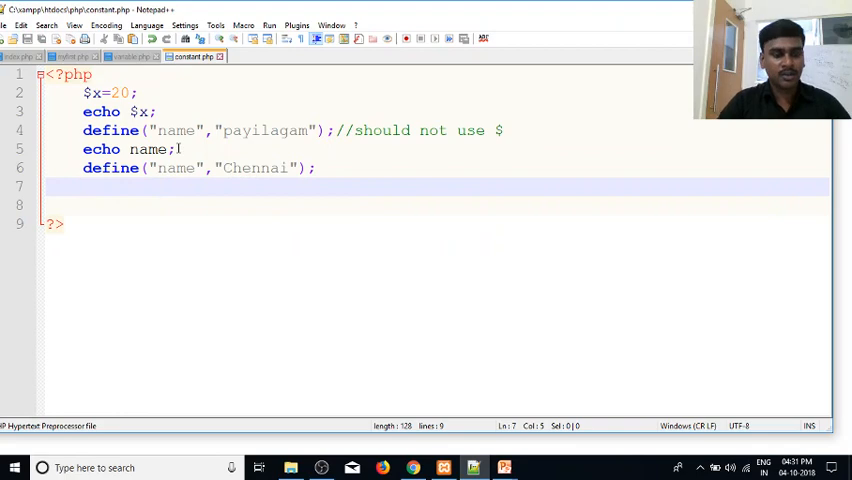
text(ech)
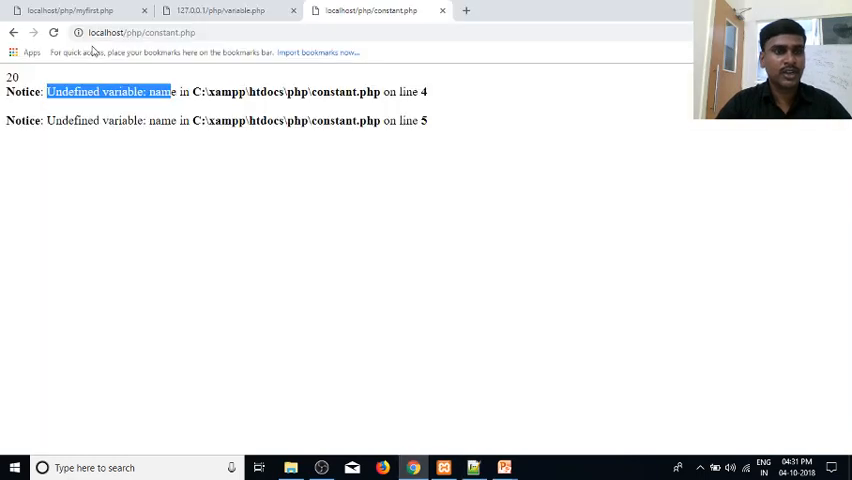
- Reload Chrome to see payilagam twice with a "Constant name already defined" notice
click(54, 32)
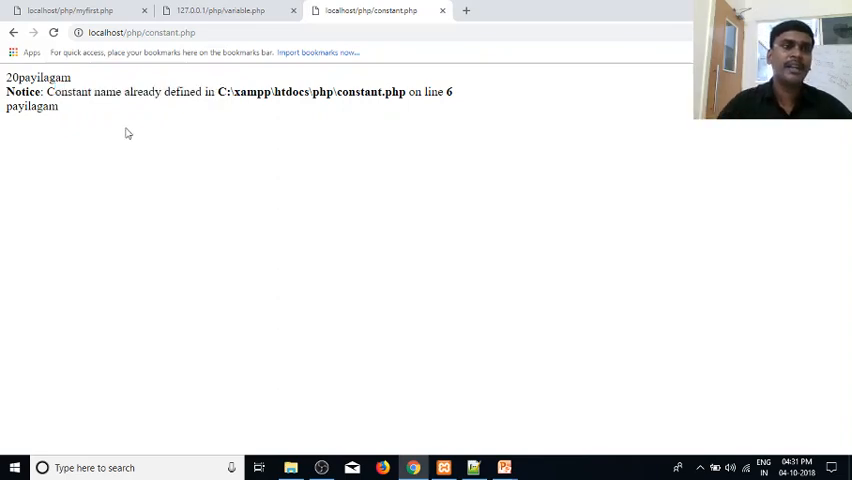
double_click(30, 106)
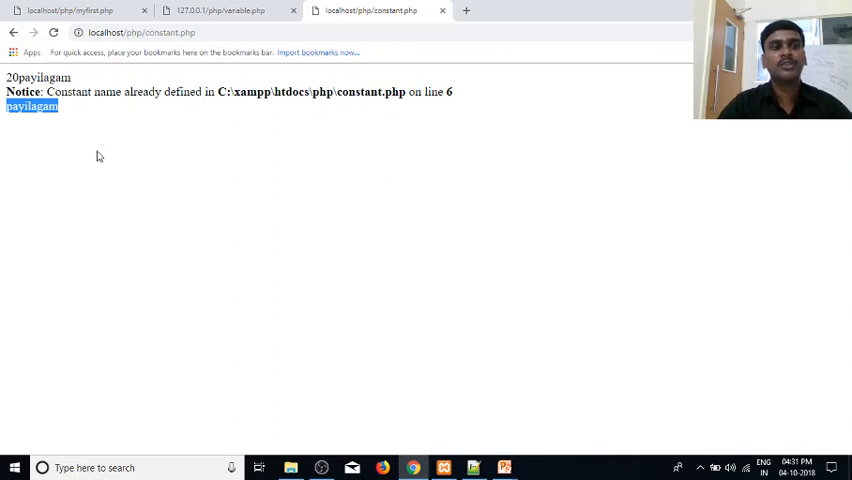
click(100, 156)
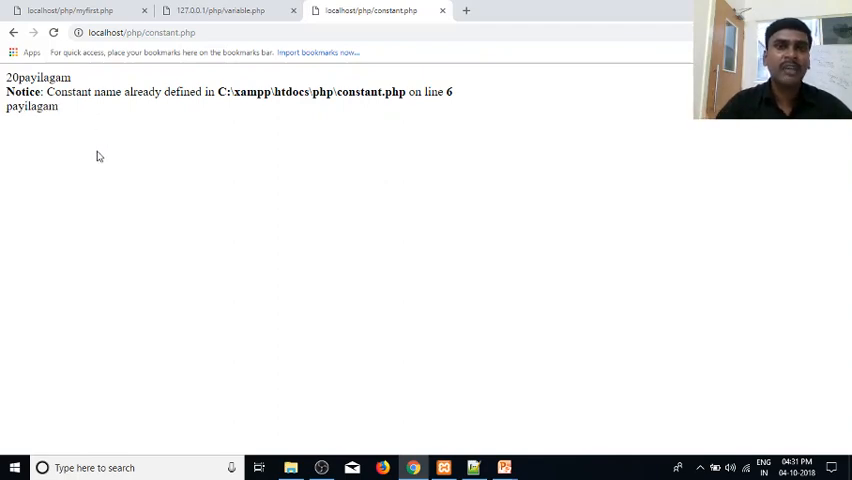
mouse_move(358, 352)
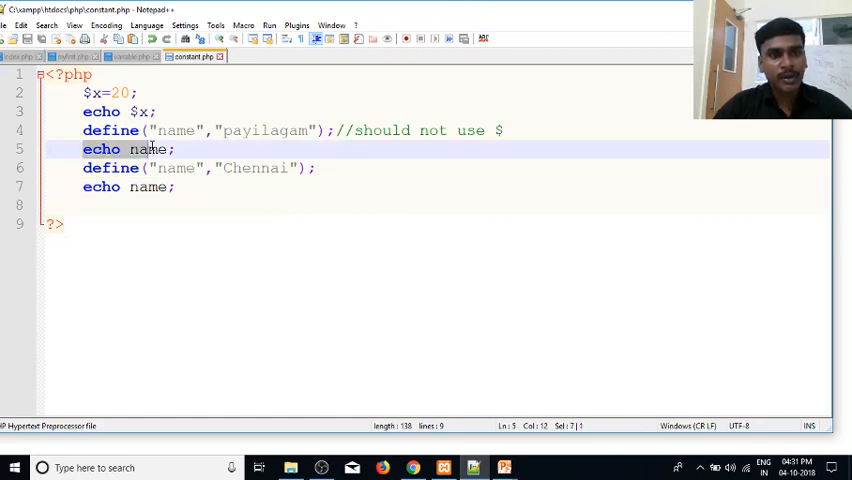
click(148, 148)
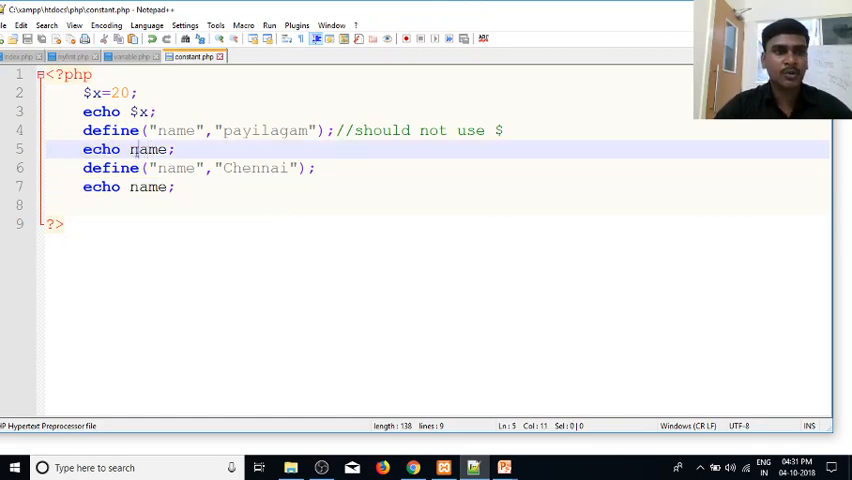